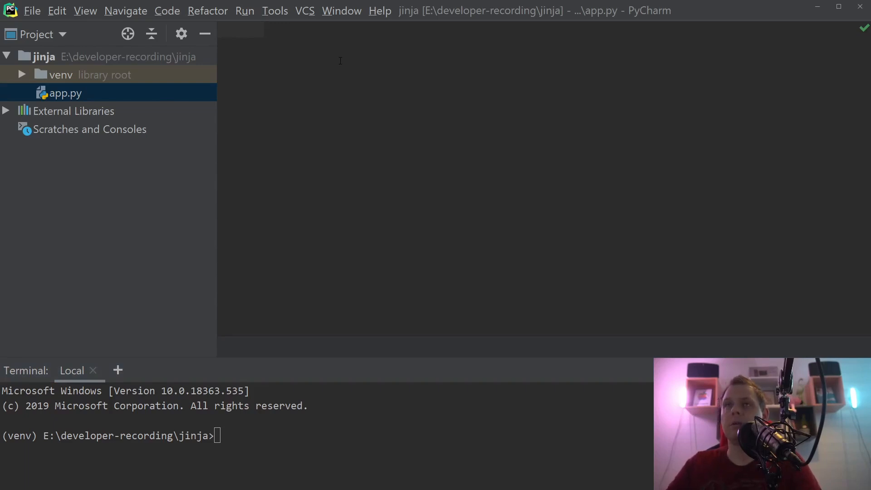
# - Type 'from jinja2 import Template' at the top of app.py, fixing the misspelled class name
pyautogui.write('from')
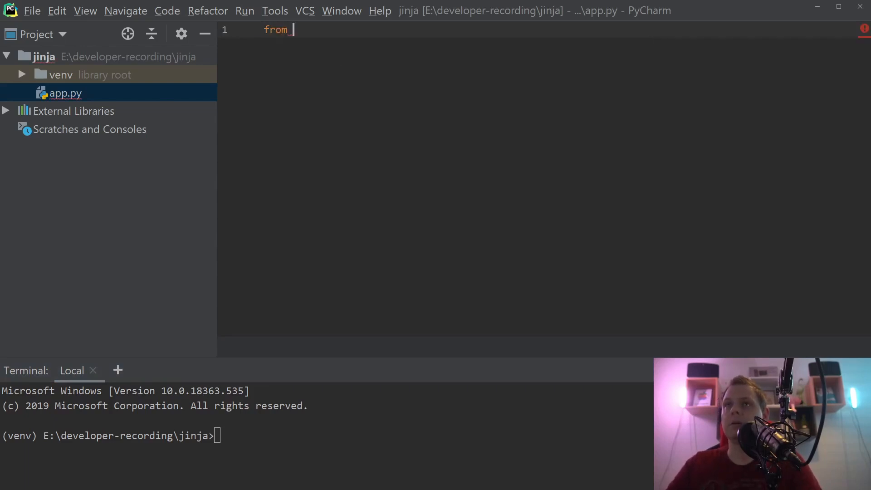
pyautogui.write('jinja2 i')
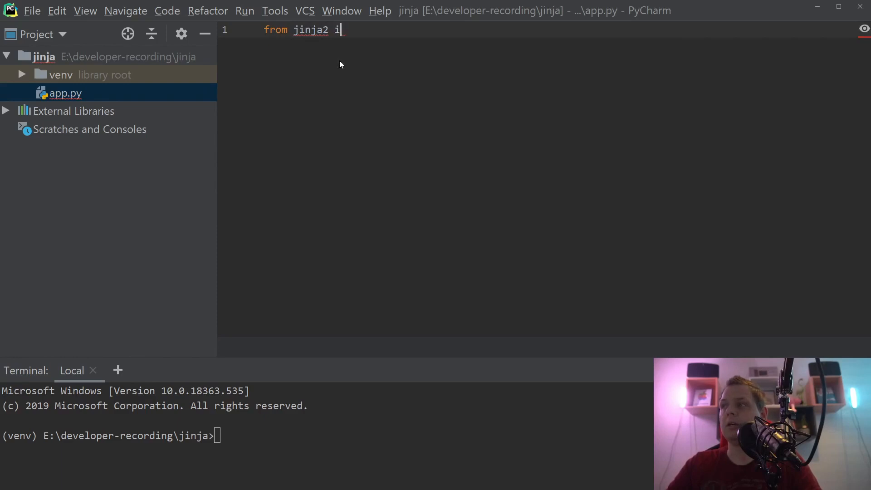
pyautogui.write('mport TEmplate')
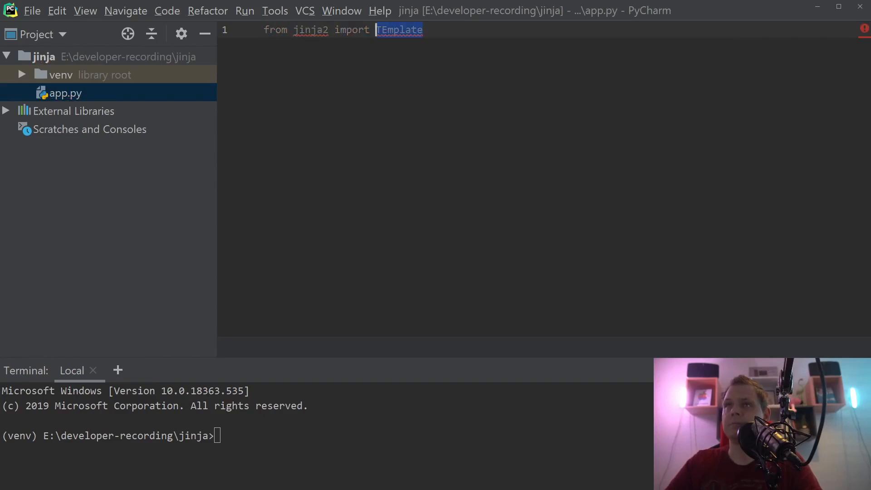
pyautogui.write('Temaplte')
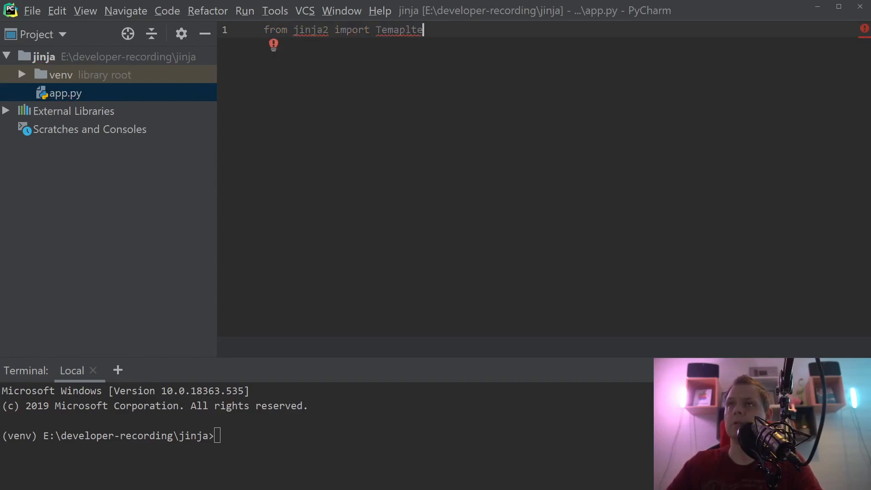
pyautogui.press('Backspace')
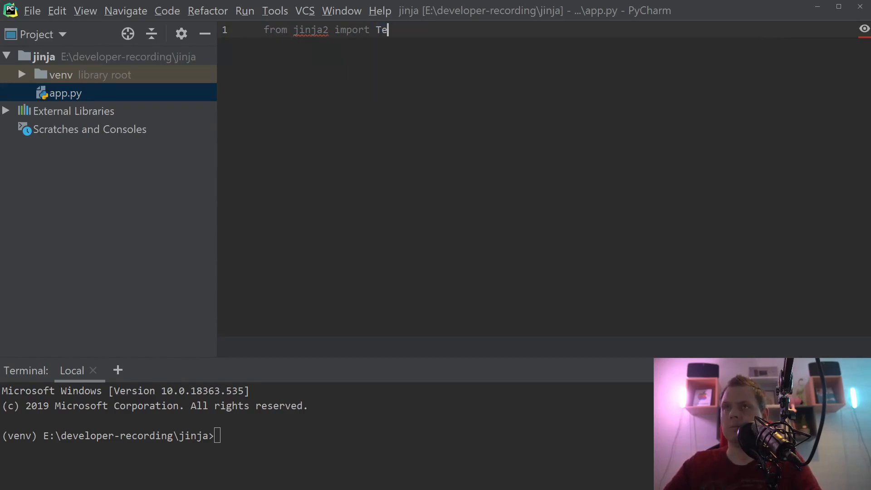
pyautogui.write('mplate')
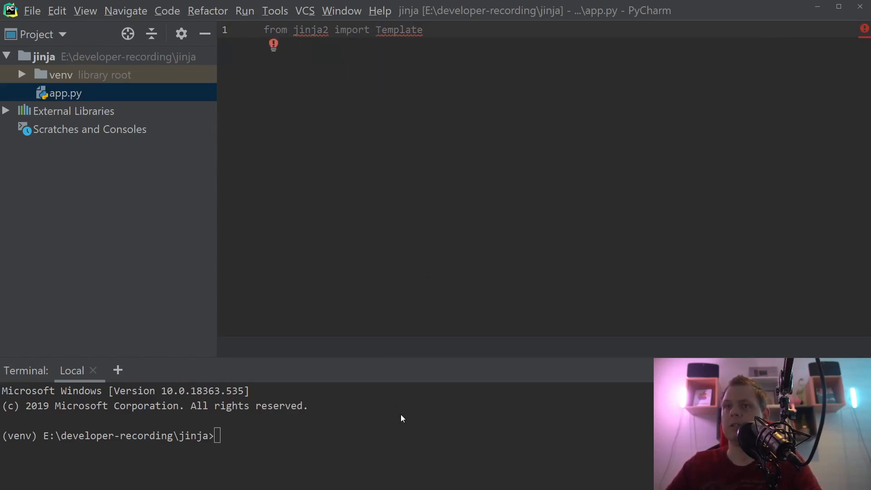
# - Run 'pip install jinja2' in the Terminal to install Jinja2 into the virtual environment
pyautogui.write('pip install jinja2')
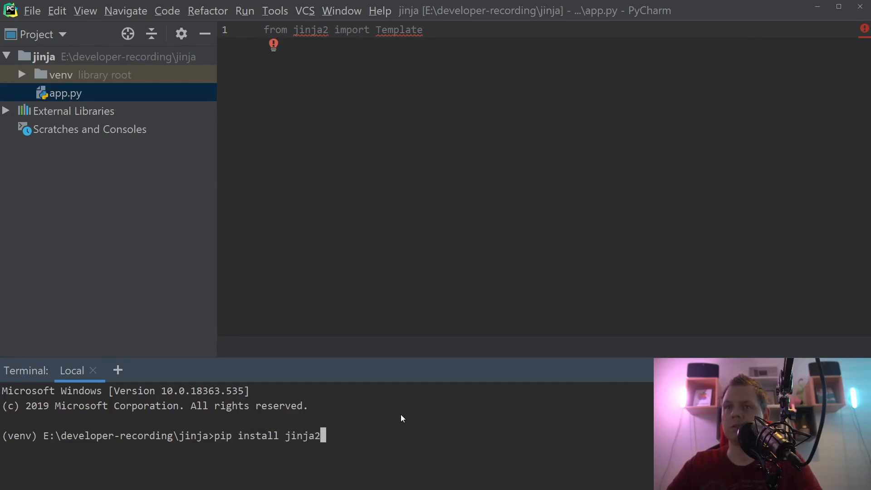
pyautogui.press('Return')
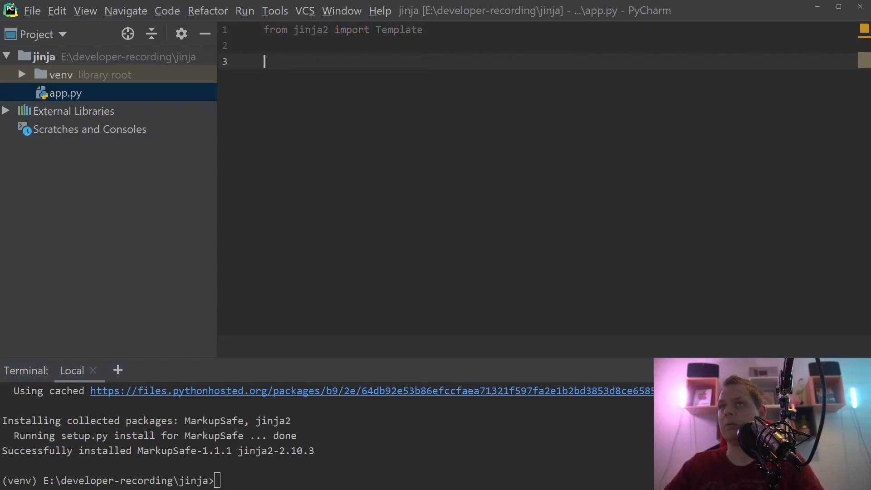
# - Write template = Template('Hello {{ name }}') on line 3 of app.py
pyautogui.write('templat')
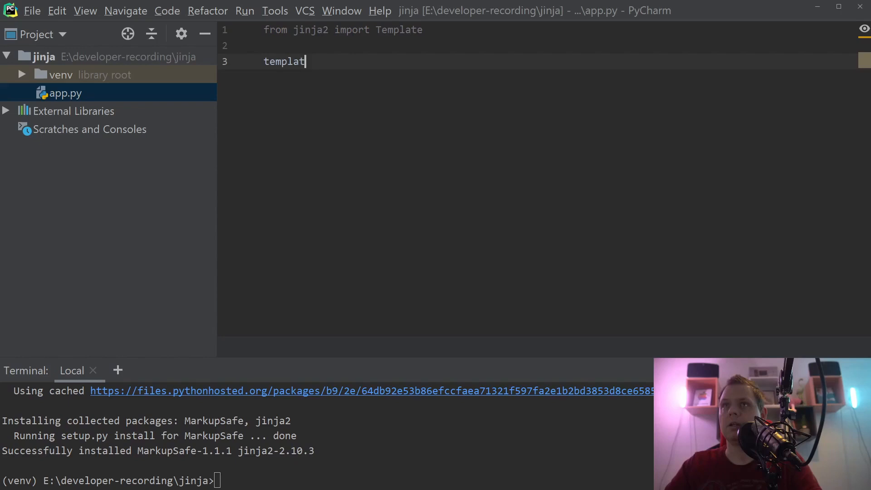
pyautogui.press('Backspace')
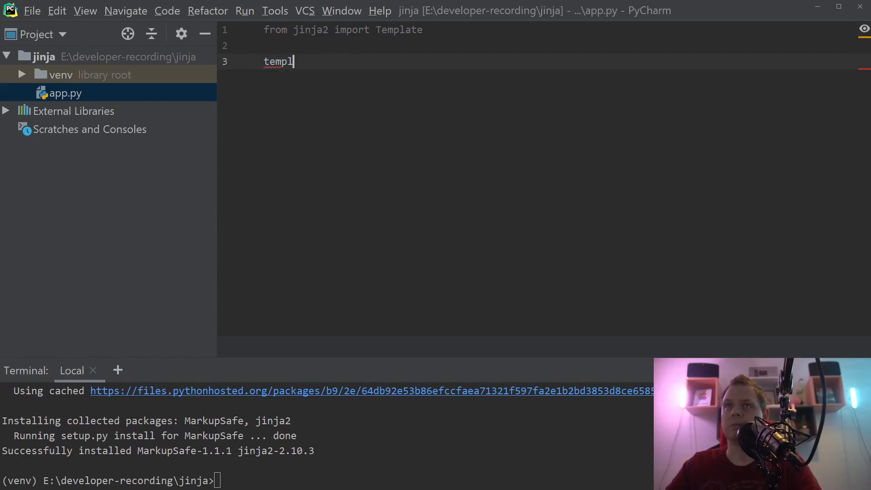
pyautogui.write('ate =')
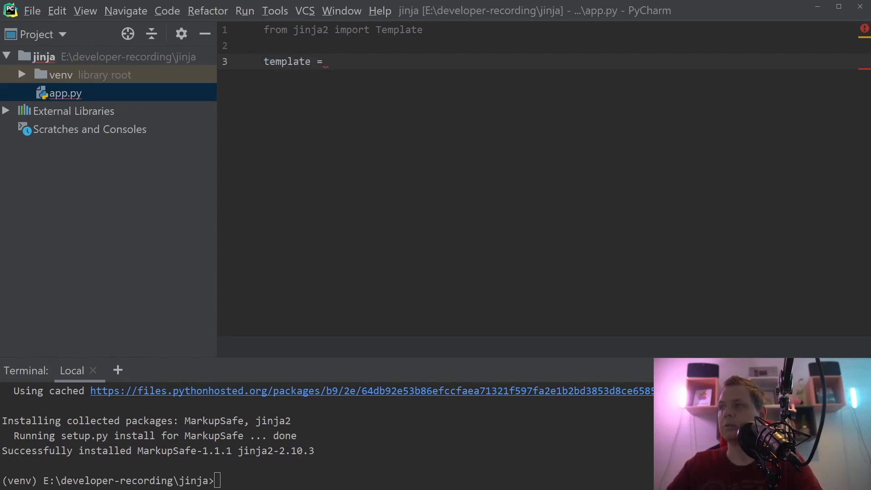
pyautogui.write('Template()')
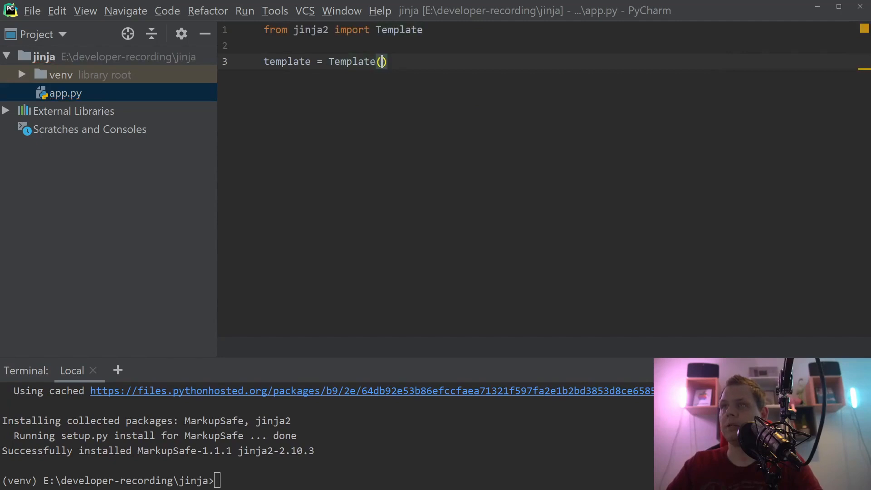
pyautogui.write("'H")
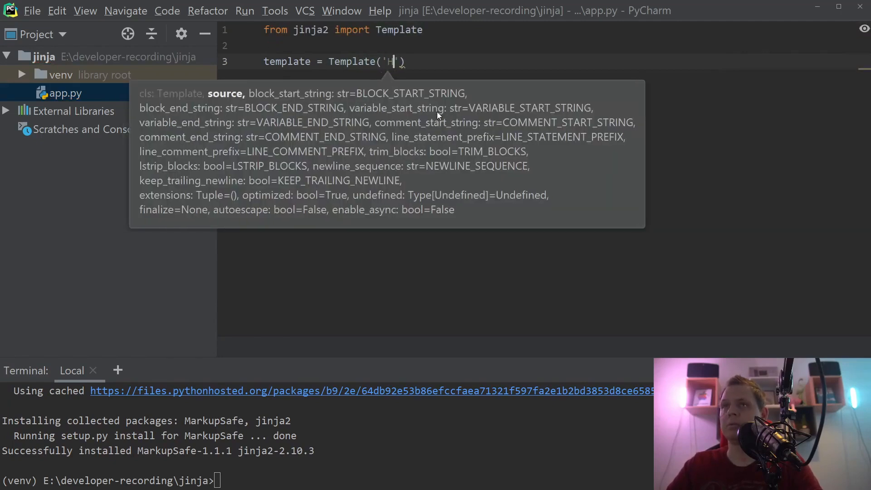
pyautogui.write('ello')
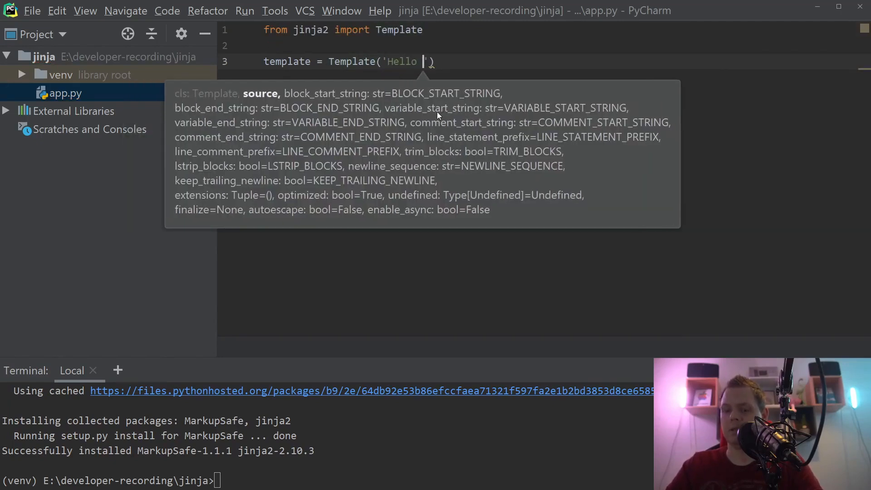
pyautogui.write('{{ name')
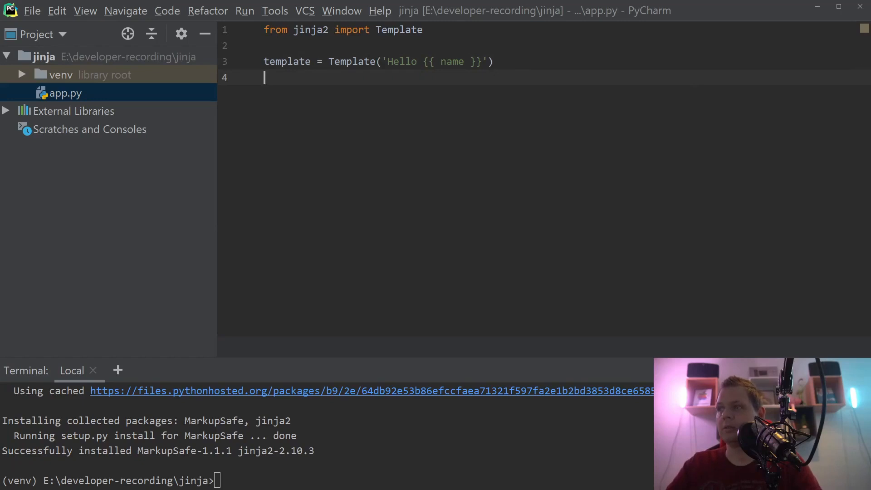
# - Add template_render = template.render(name='Paris') to app.py
pyautogui.write('template_render')
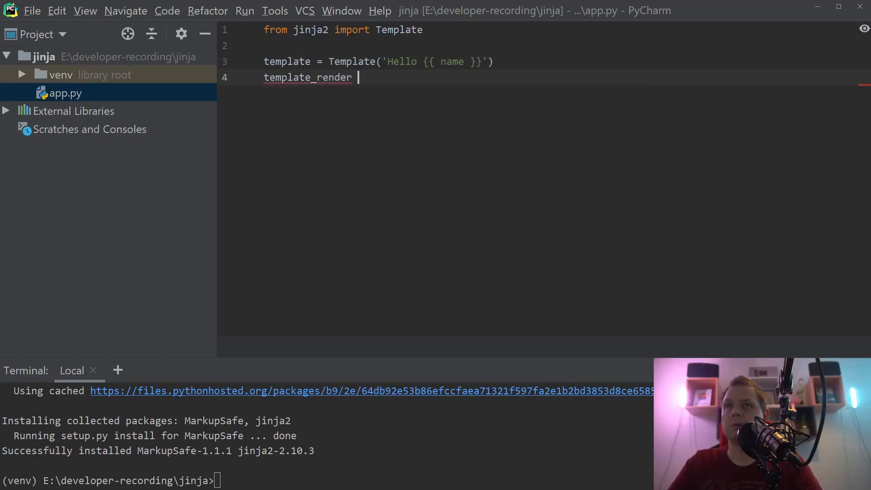
pyautogui.write('=')
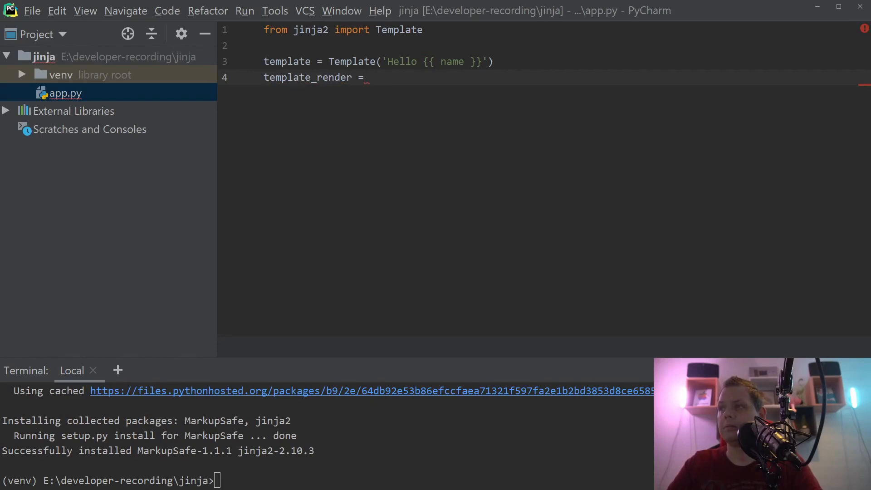
pyautogui.write('template.render(')
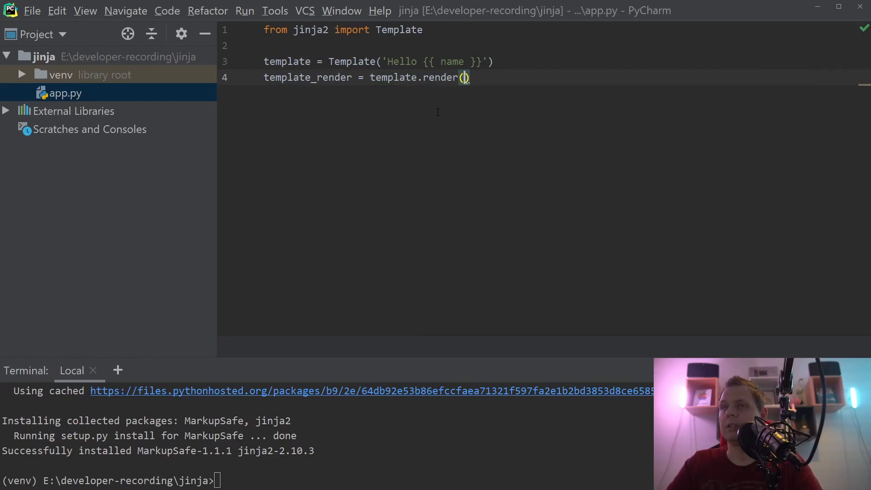
pyautogui.write("name=''")
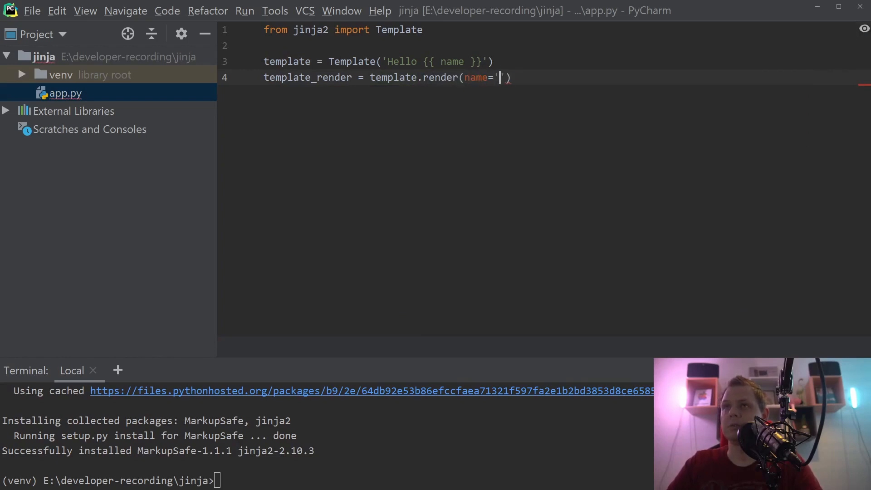
pyautogui.write('Paris')
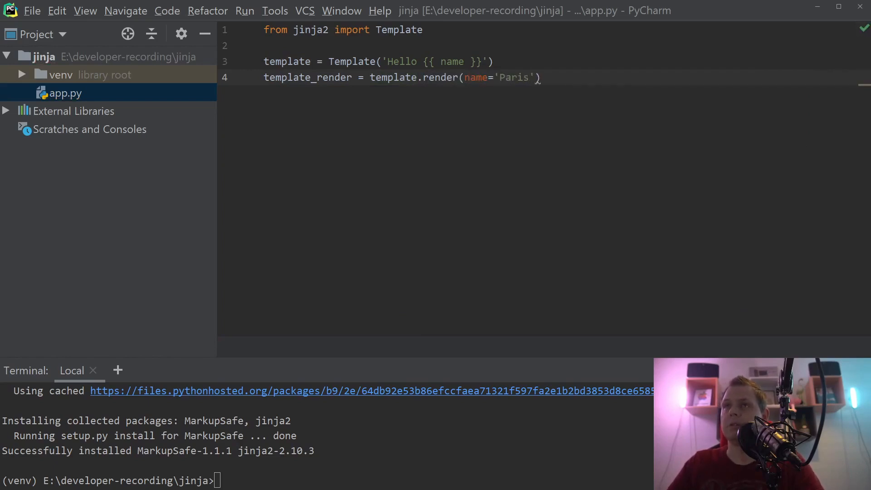
# - Print template_render and run app.py, producing 'Hello Paris' in the Run panel
pyautogui.write('print')
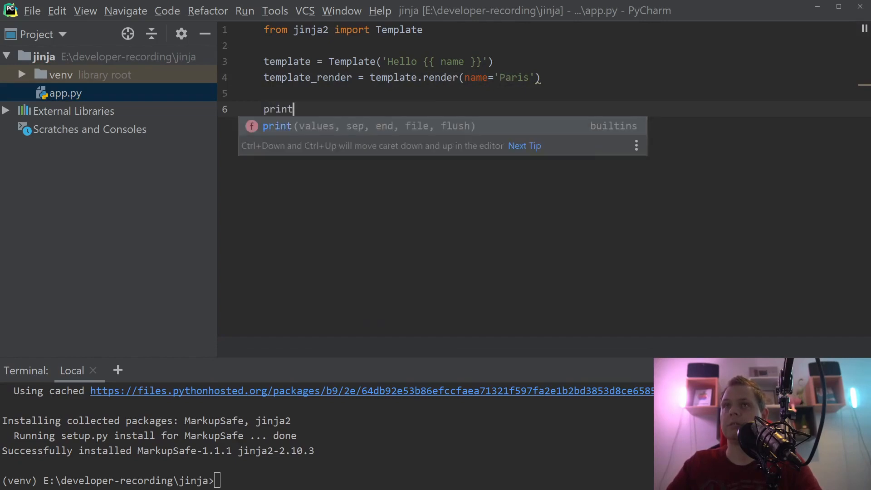
pyautogui.write('(template_render')
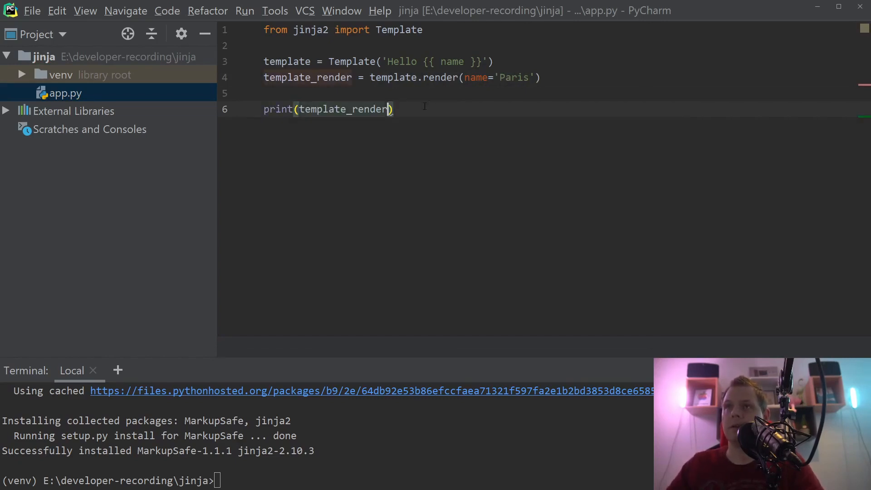
pyautogui.press('ctrl shift F10')
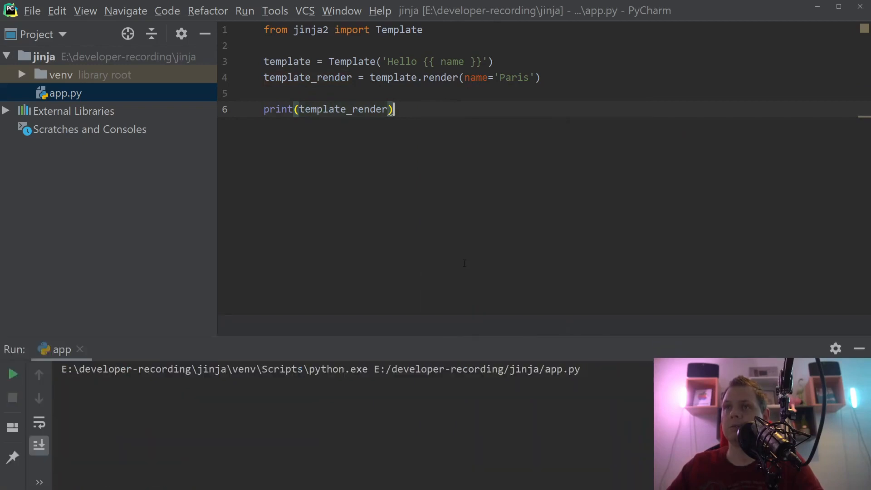
pyautogui.click(12, 373)
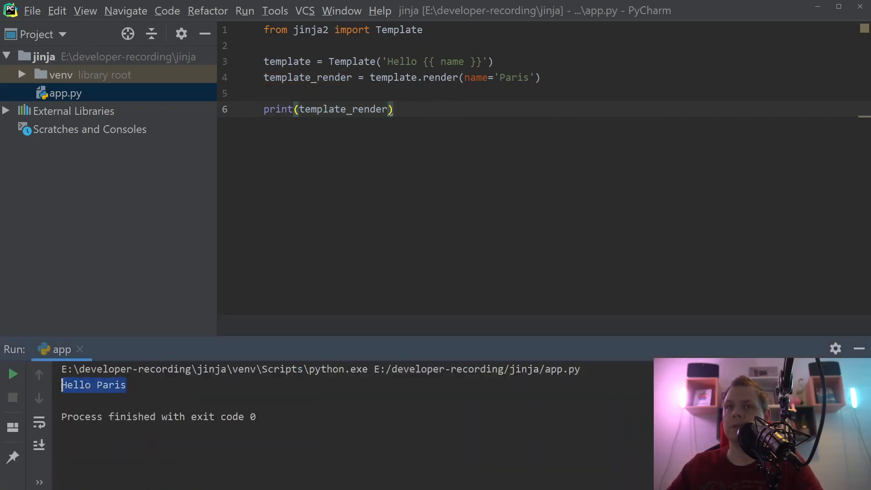